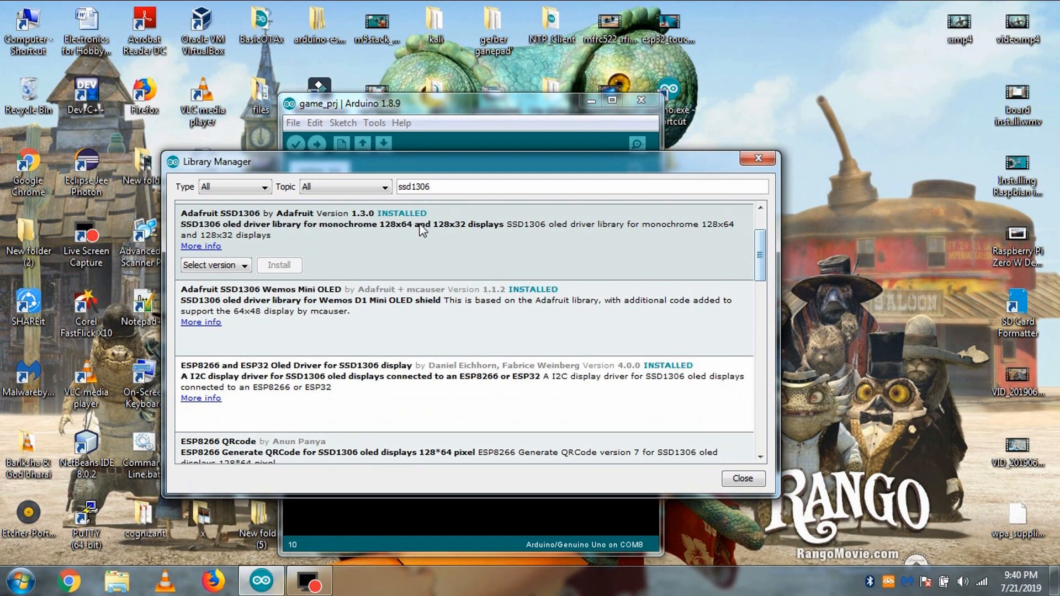
Step: Close the Library Manager to return to the game_prj sketch's setup code
click(742, 478)
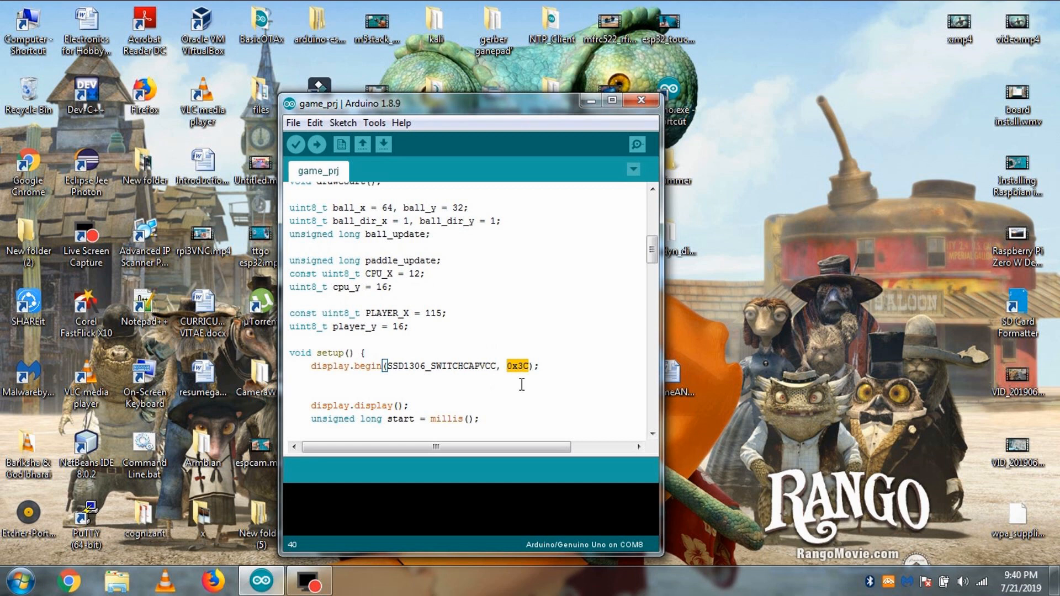
Step: Upload the game_prj sketch to the Arduino Uno on COM8
click(316, 143)
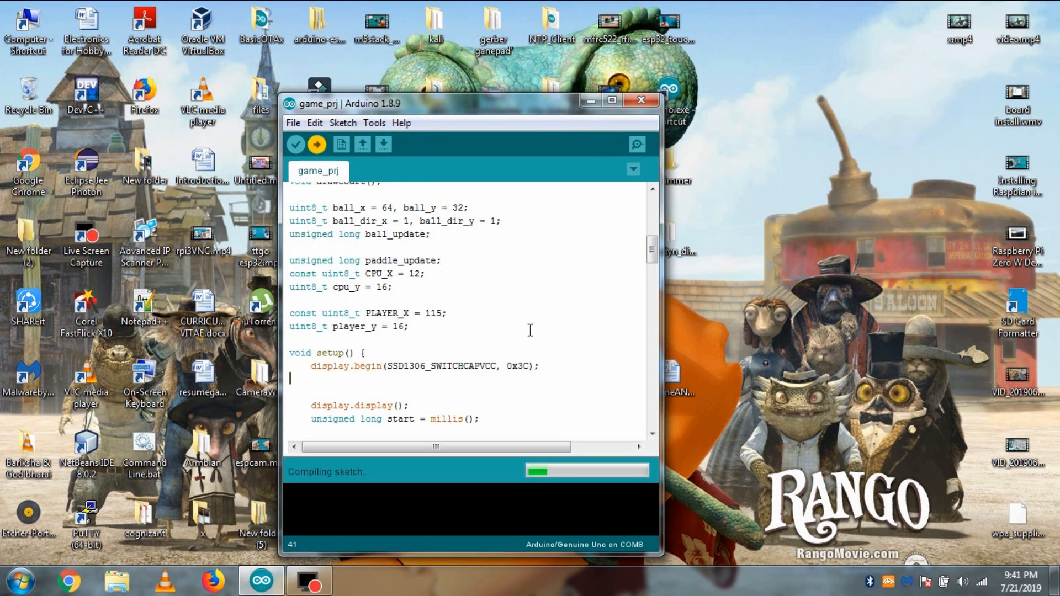